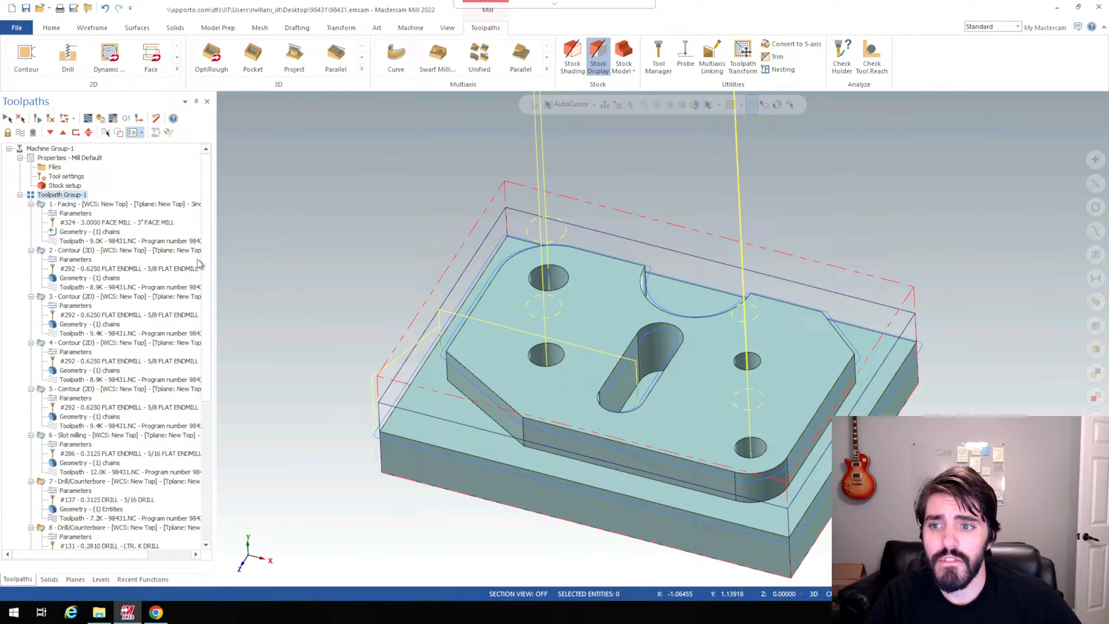
Scroll the Toolpaths Manager while the simulator verifies the selected operations.
{"action": "scroll", "scroll_direction": "down", "scroll_amount": 3}
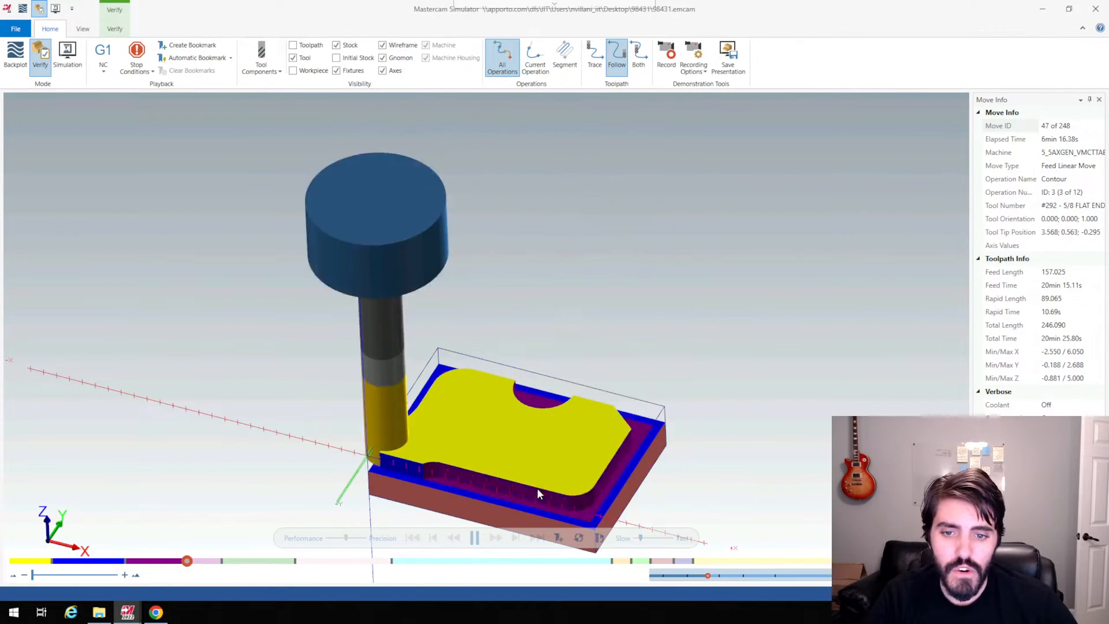
Play the Verify simulation through all 248 moves to the finished part.
{"action": "left_click", "coordinate": [495, 537]}
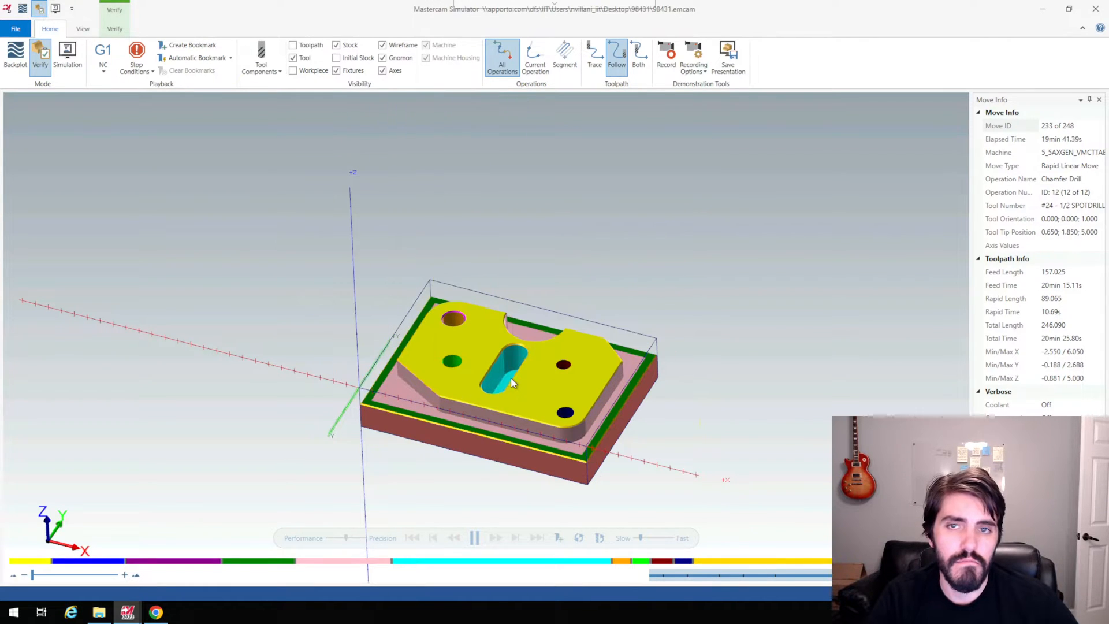
{"action": "left_click", "coordinate": [474, 538]}
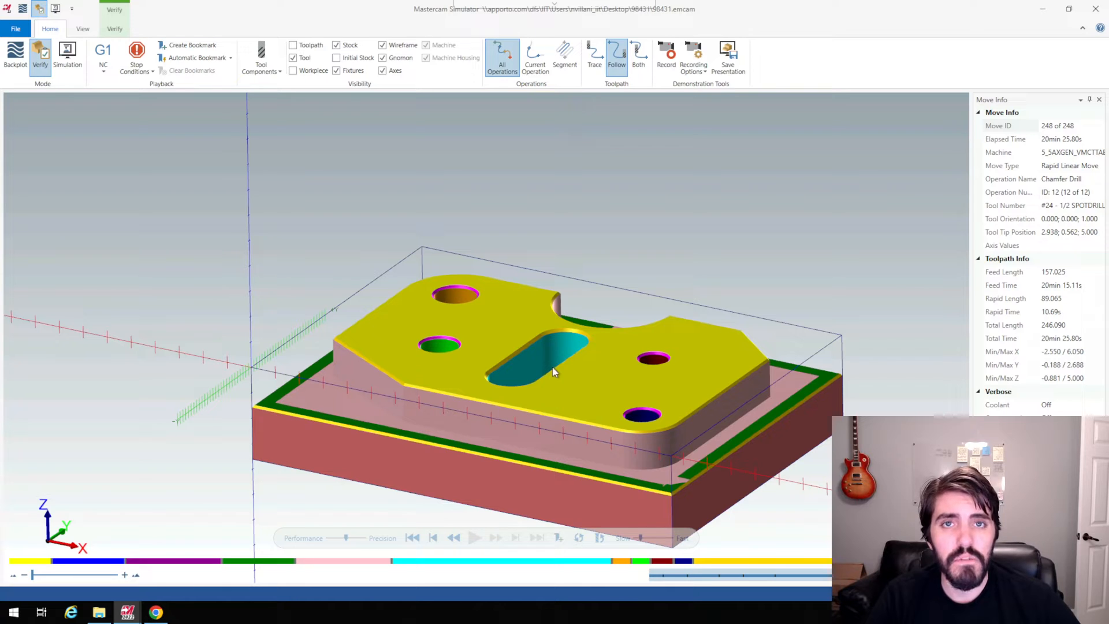
{"action": "mouse_move", "coordinate": [587, 327]}
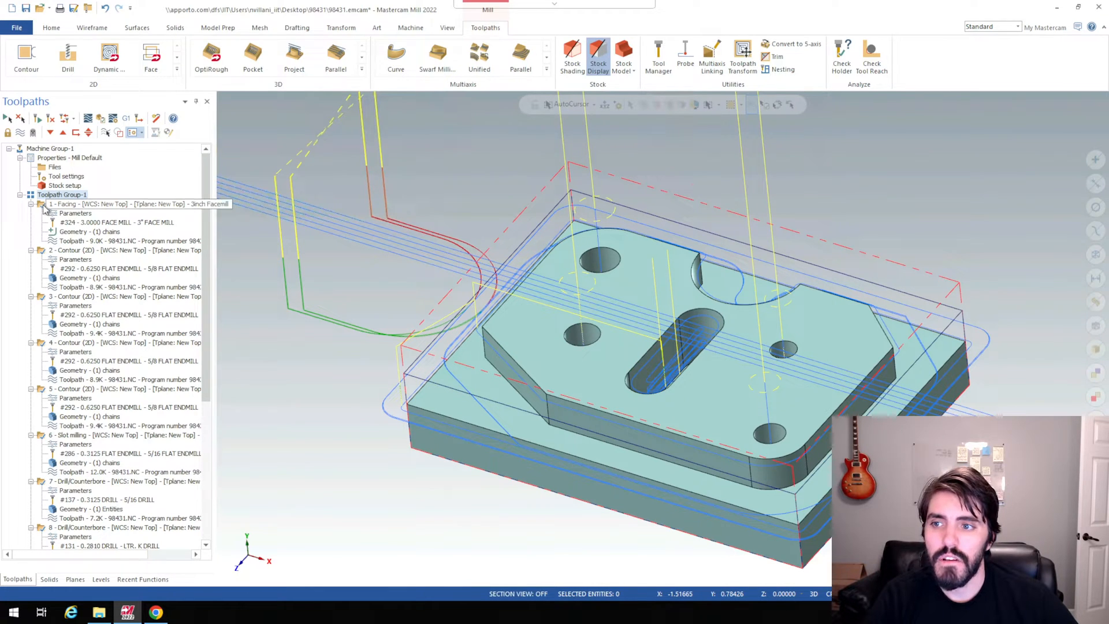
Scroll the Toolpaths Manager operations list with all operations still selected.
{"action": "scroll", "scroll_direction": "down", "scroll_amount": 3}
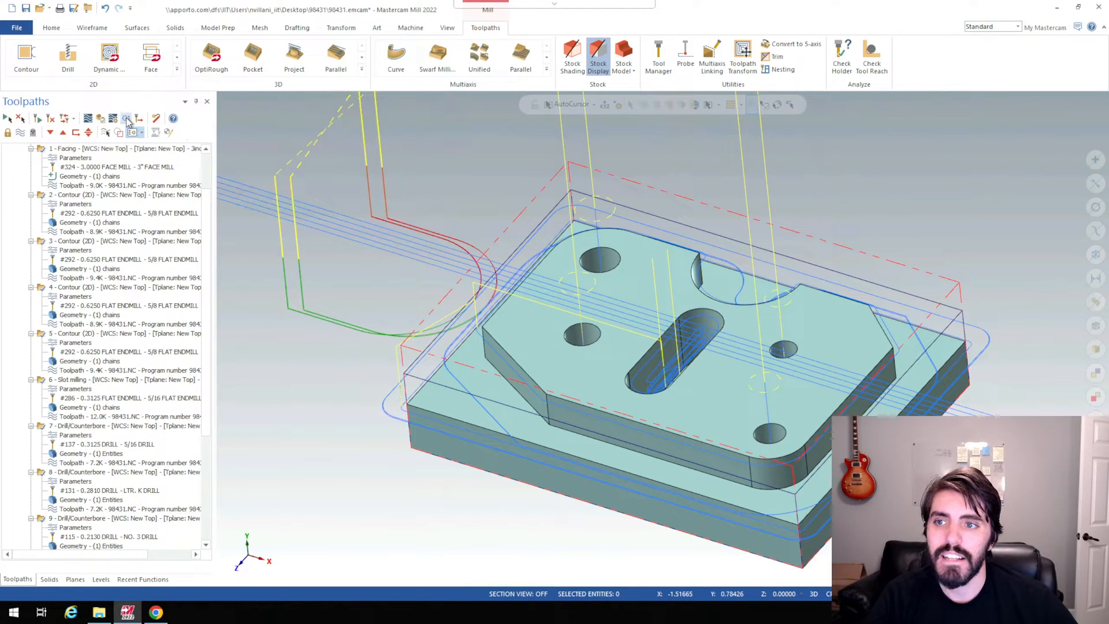
{"action": "mouse_move", "coordinate": [127, 118]}
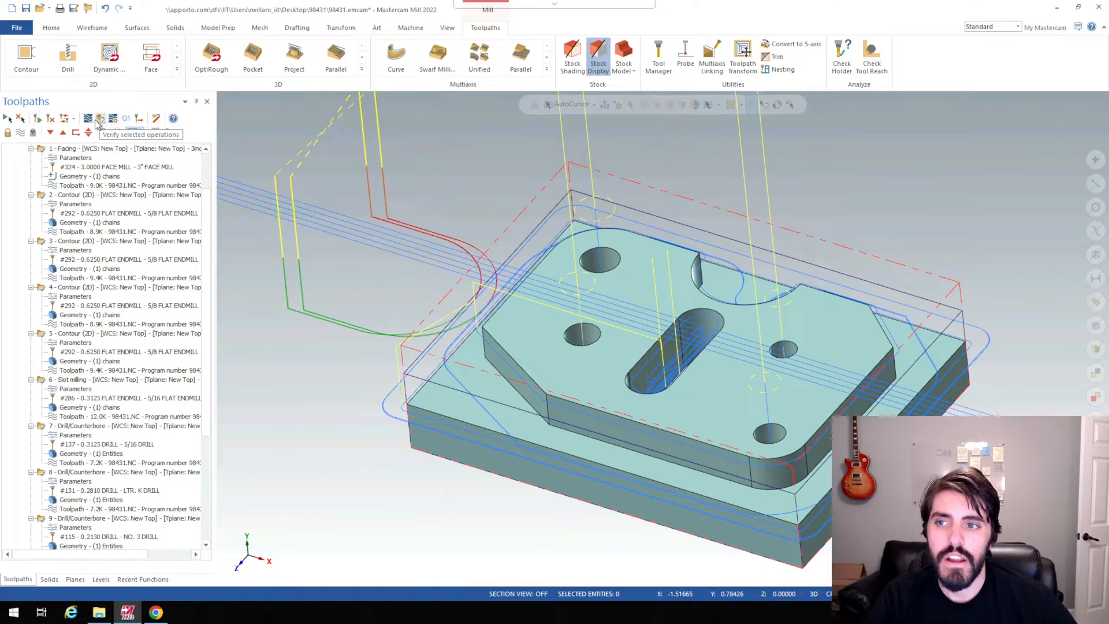
{"action": "mouse_move", "coordinate": [126, 117]}
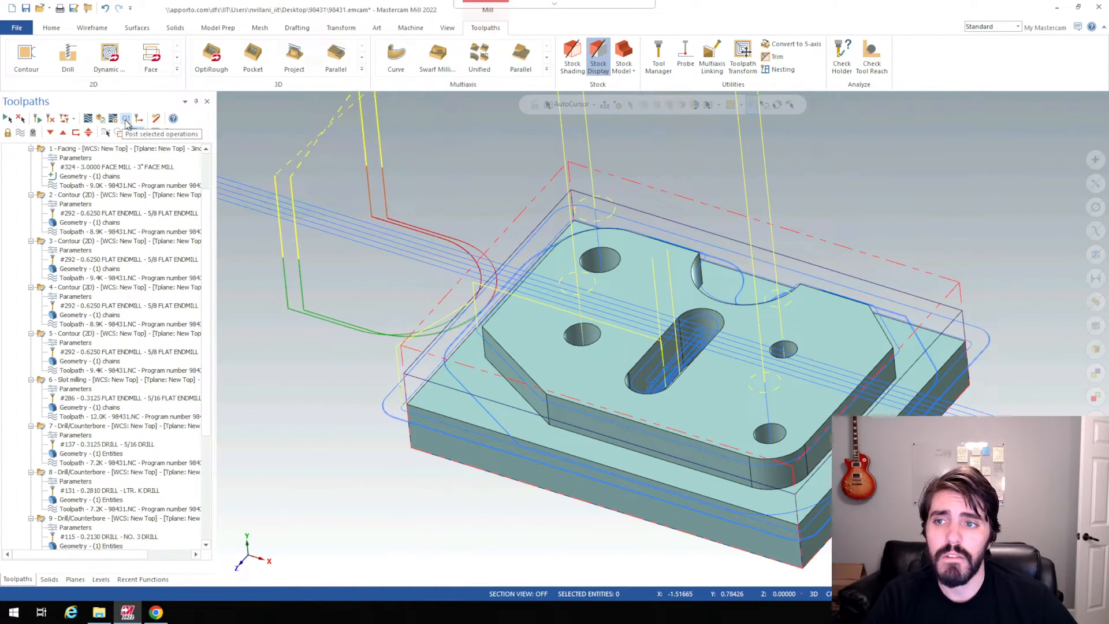
Post the selected operations, accepting the post options and saving as 98431.NC.
{"action": "left_click", "coordinate": [126, 118]}
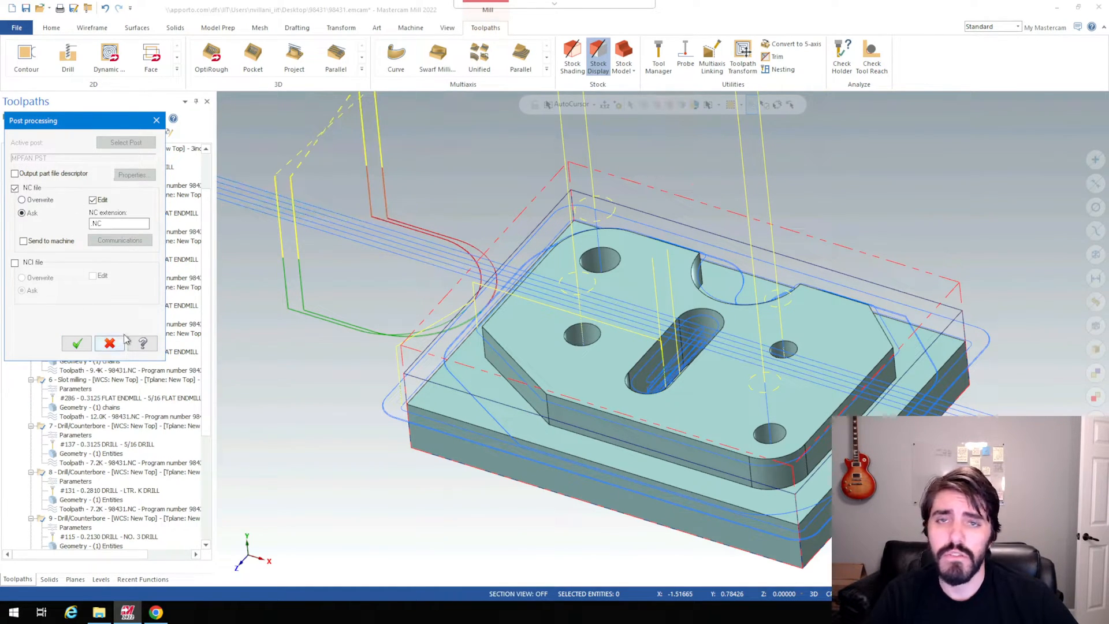
{"action": "left_click", "coordinate": [109, 343]}
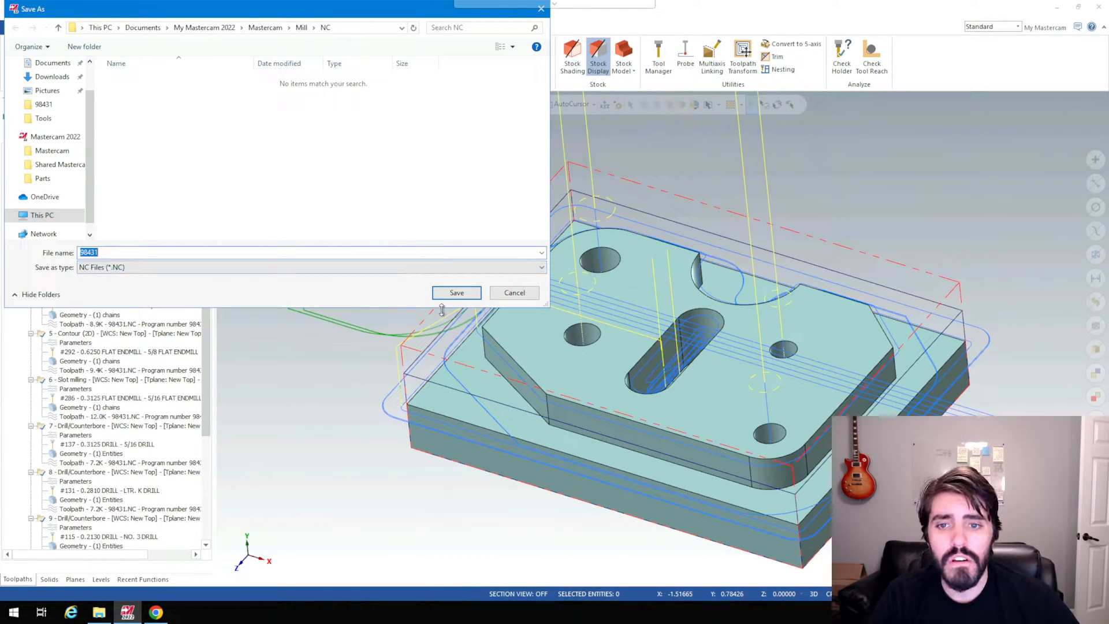
{"action": "left_click", "coordinate": [456, 292]}
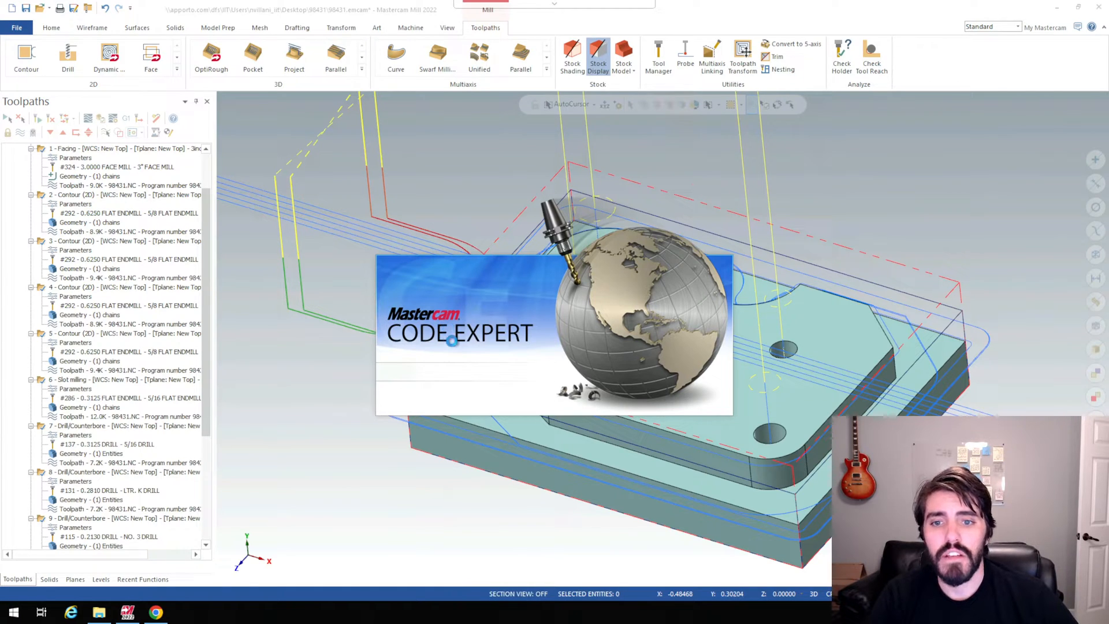
{"action": "mouse_move", "coordinate": [382, 198]}
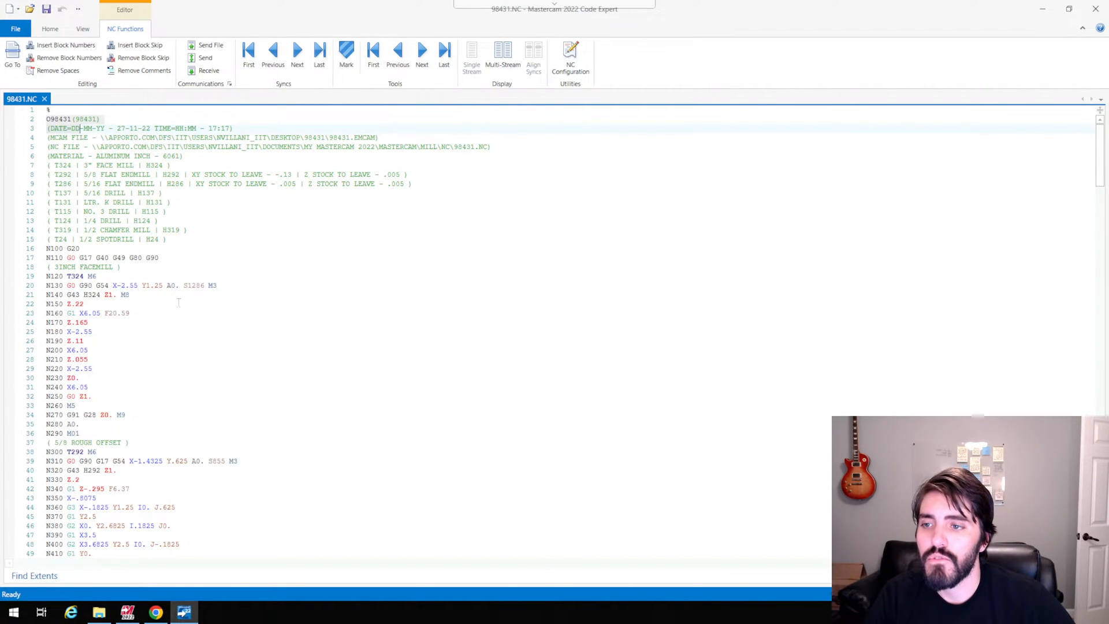
Scroll through 98431.NC's header, facemill and 5/8 rough contour code.
{"action": "scroll", "scroll_direction": "down", "scroll_amount": 3}
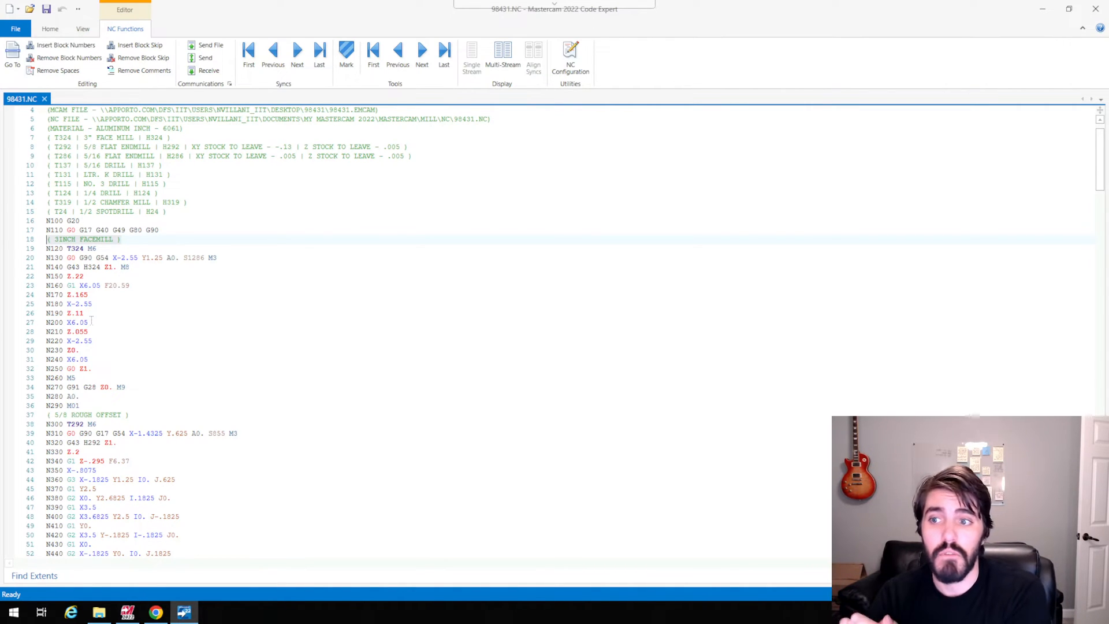
{"action": "scroll", "scroll_direction": "down", "scroll_amount": 3}
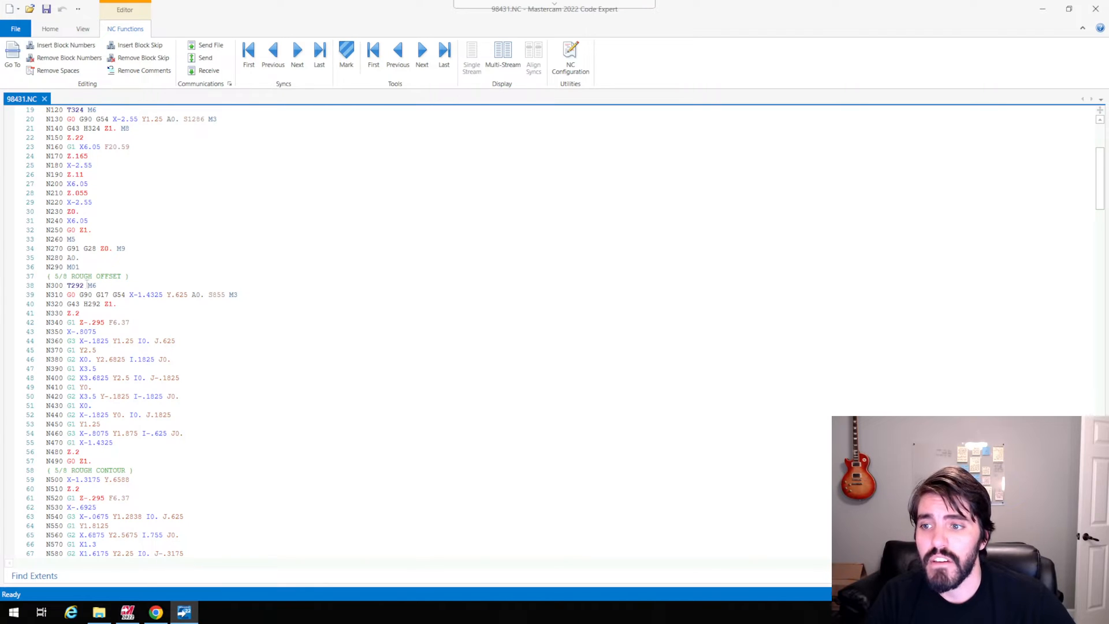
{"action": "scroll", "scroll_direction": "down", "scroll_amount": 3}
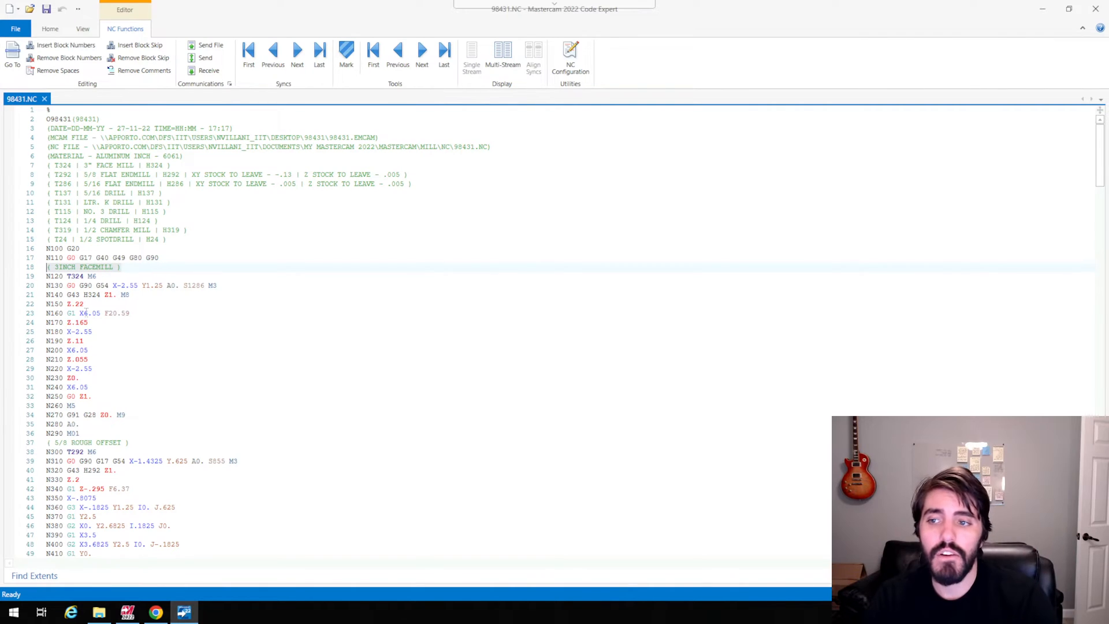
{"action": "scroll", "scroll_direction": "down", "scroll_amount": 3}
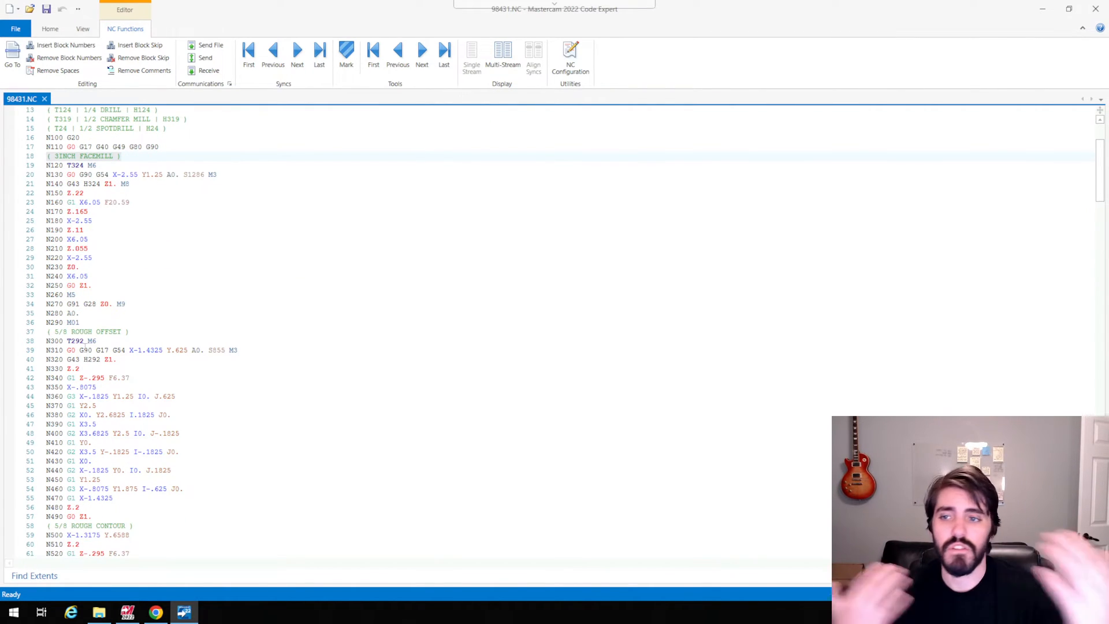
{"action": "scroll", "scroll_direction": "down", "scroll_amount": 3}
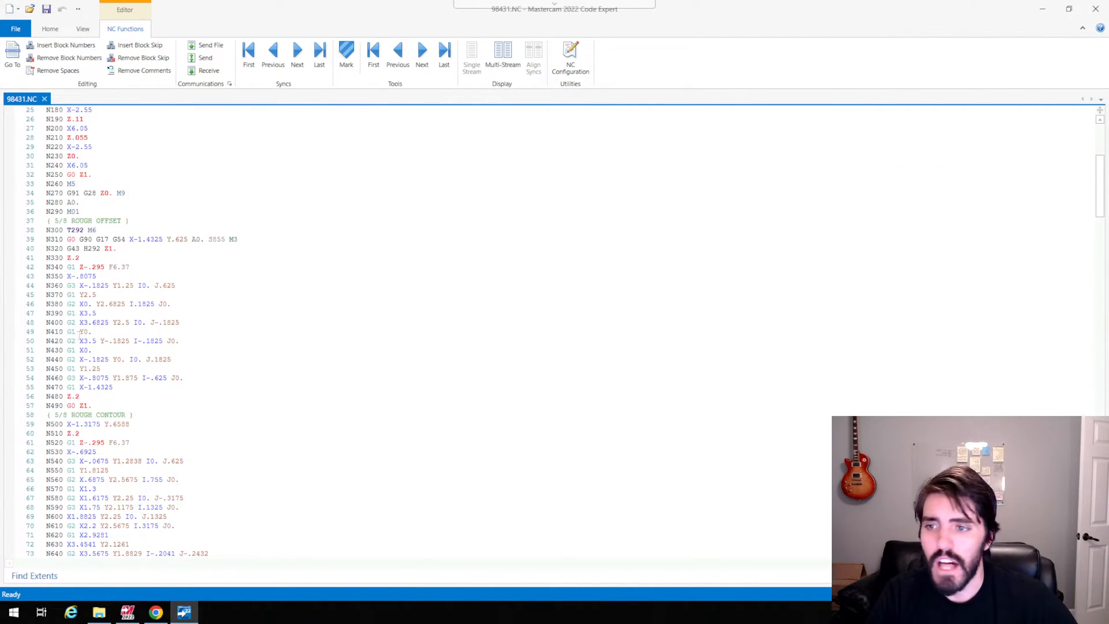
{"action": "scroll", "scroll_direction": "down", "scroll_amount": 3}
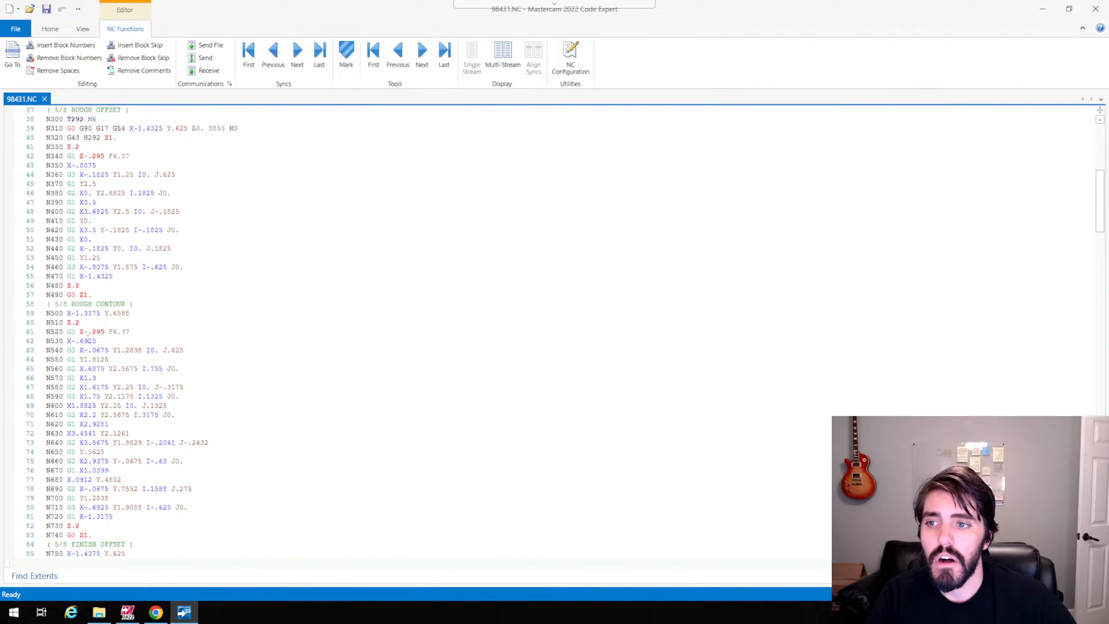
{"action": "scroll", "scroll_direction": "down", "scroll_amount": 3}
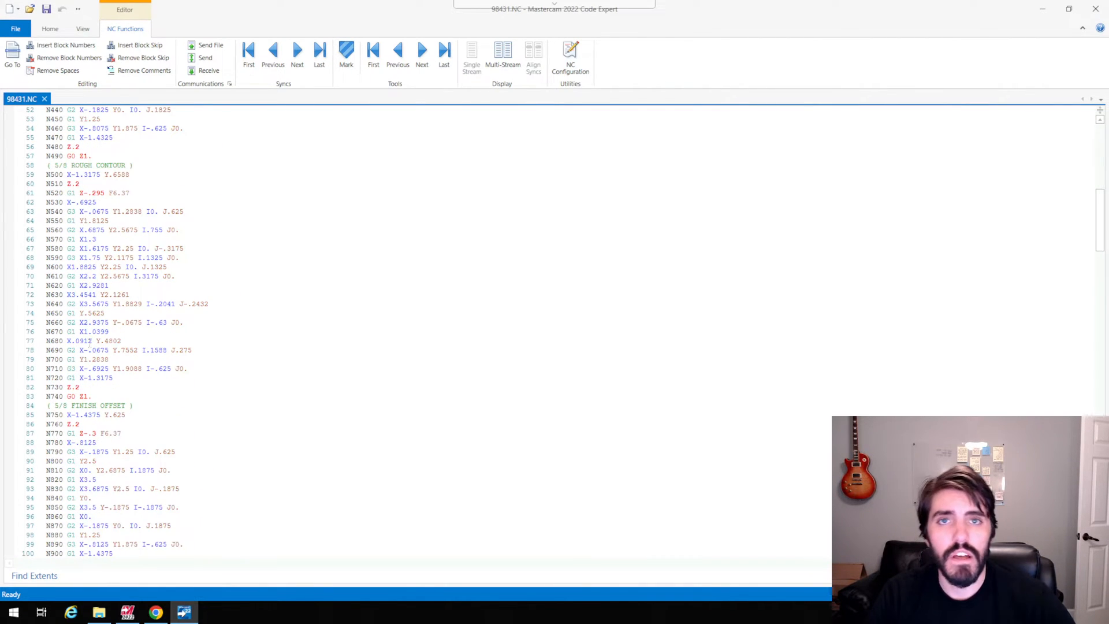
{"action": "scroll", "scroll_direction": "down", "scroll_amount": 3}
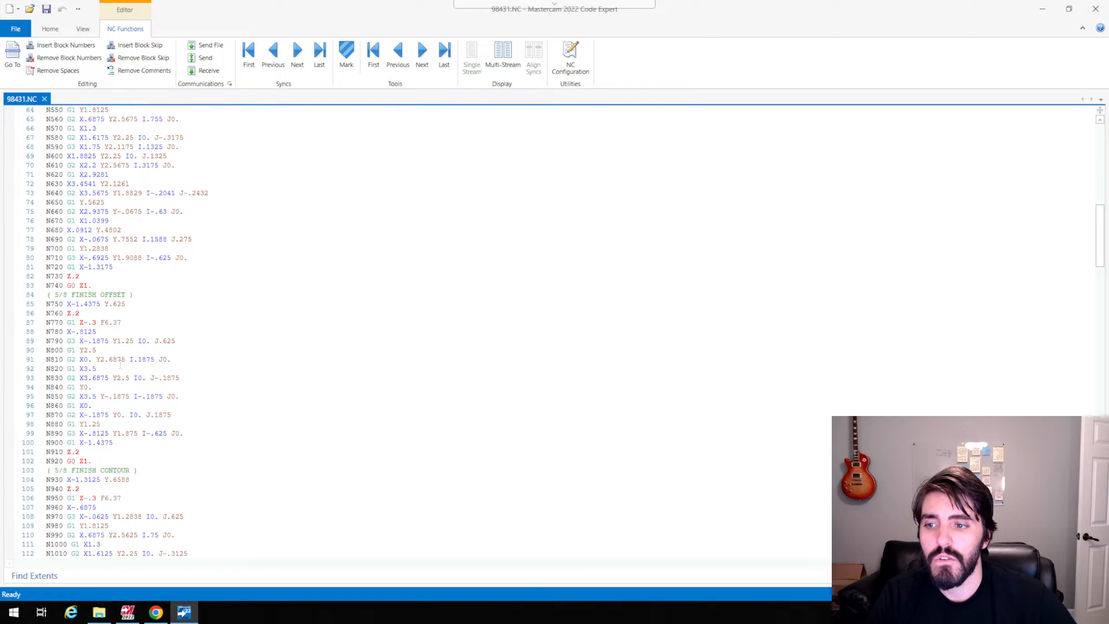
{"action": "scroll", "scroll_direction": "down", "scroll_amount": 3}
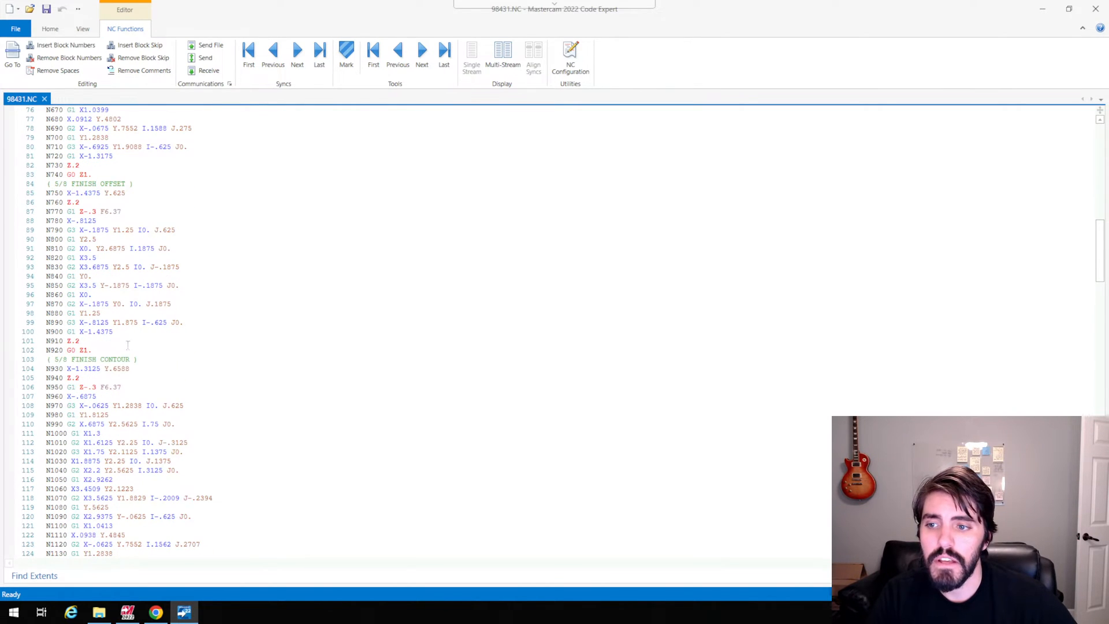
{"action": "scroll", "scroll_direction": "down", "scroll_amount": 3}
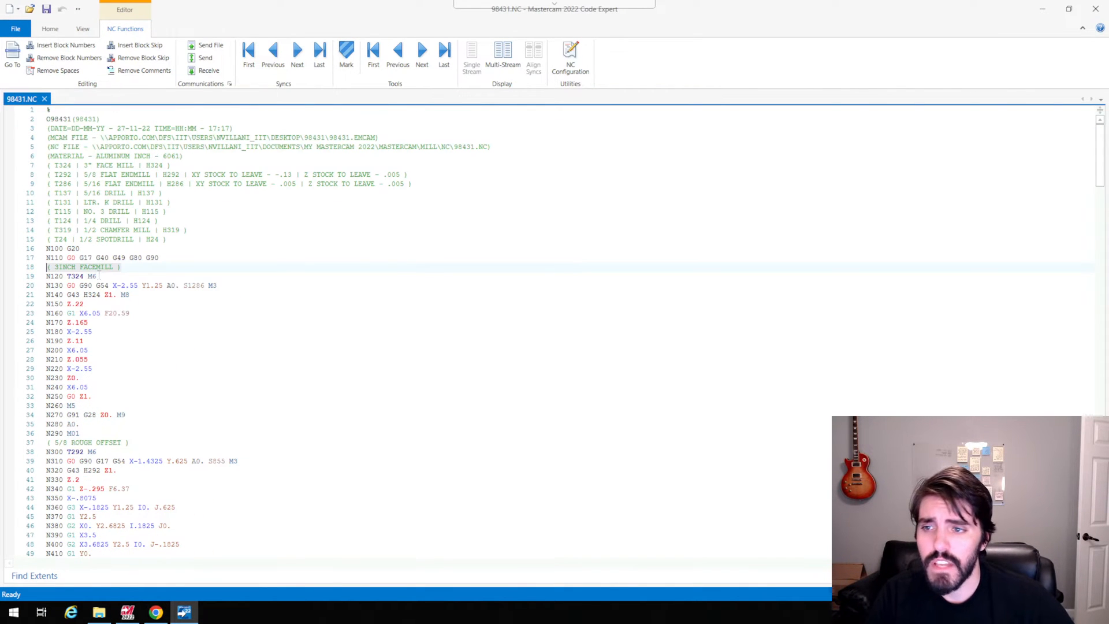
{"action": "scroll", "scroll_direction": "down", "scroll_amount": 3}
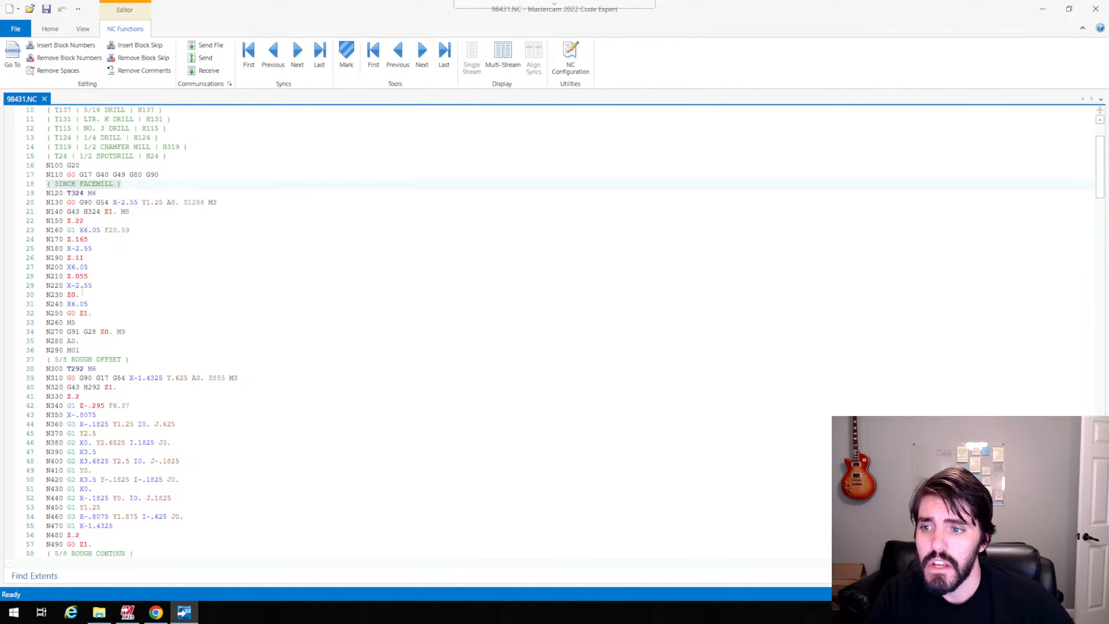
{"action": "scroll", "scroll_direction": "down", "scroll_amount": 3}
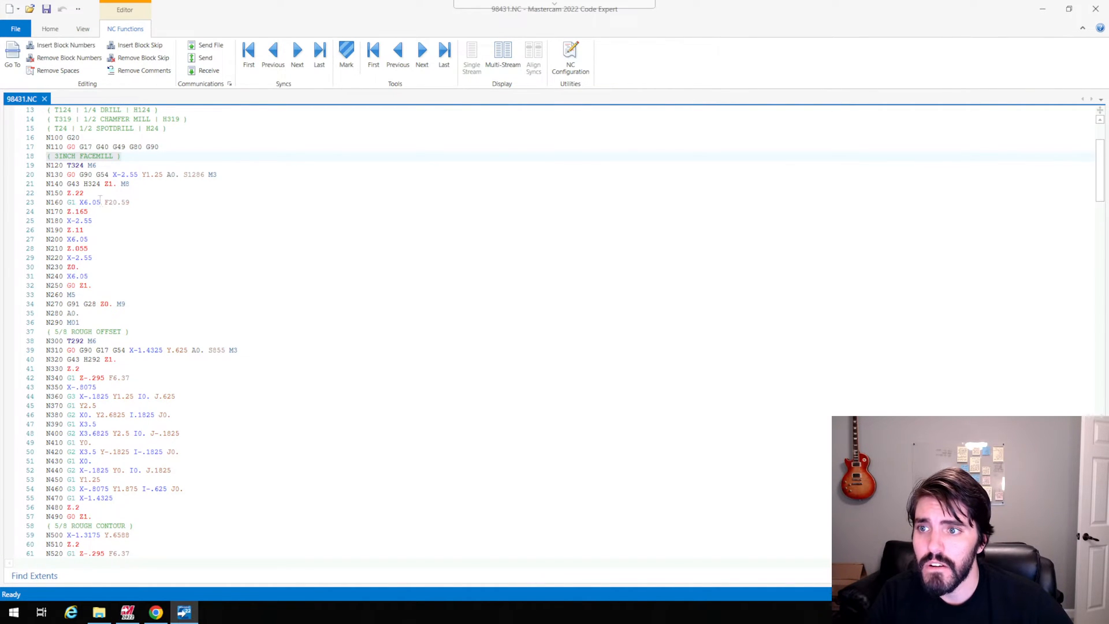
{"action": "left_click", "coordinate": [71, 211]}
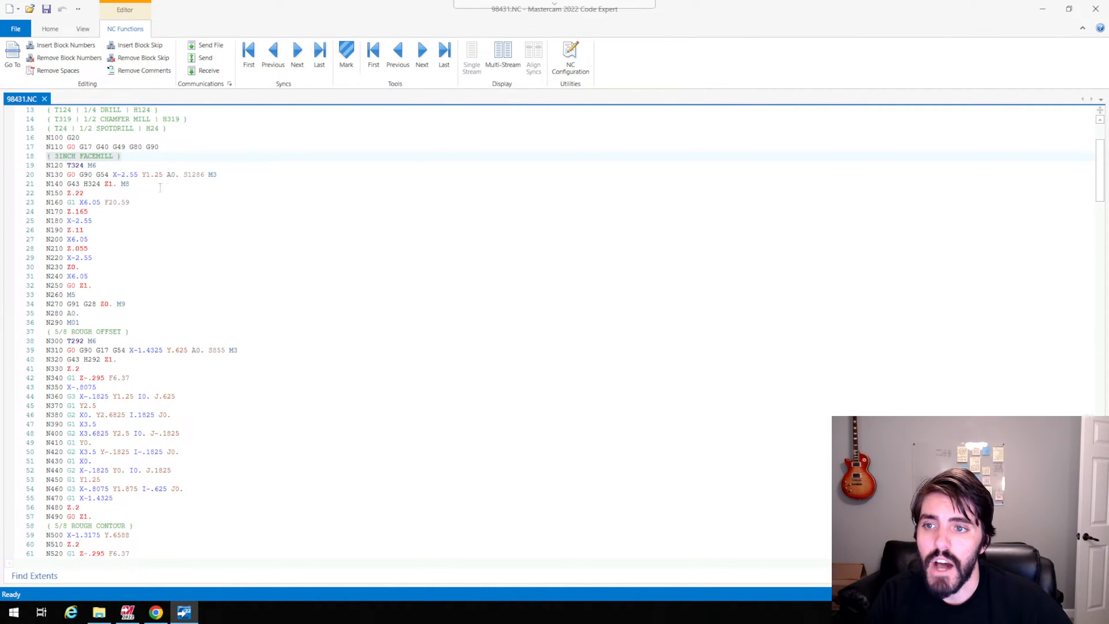
{"action": "scroll", "scroll_direction": "down", "scroll_amount": 3}
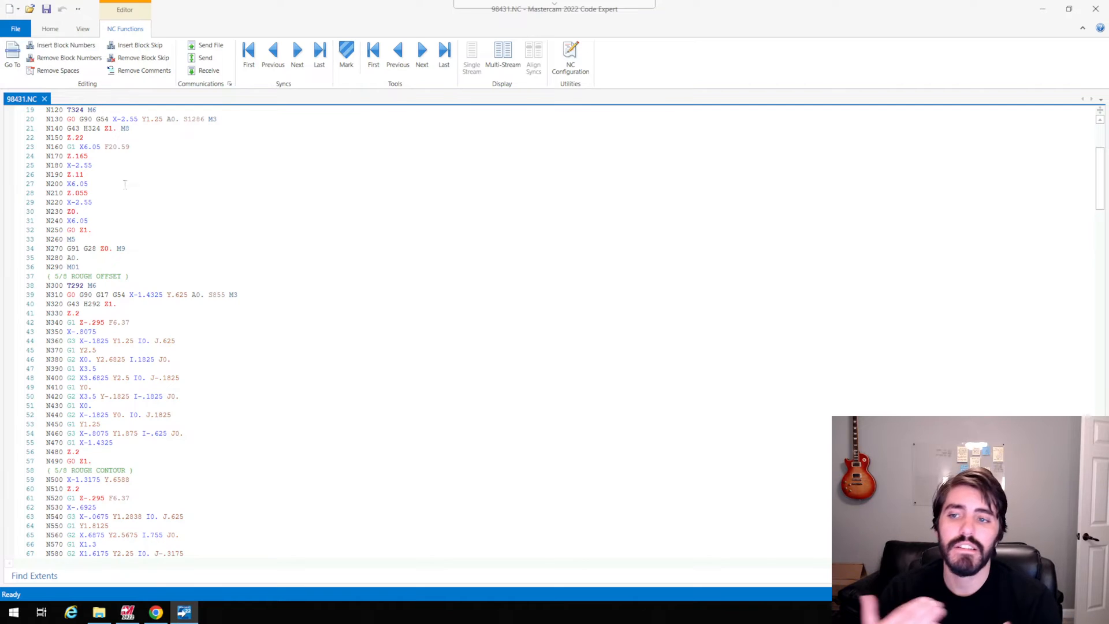
{"action": "scroll", "scroll_direction": "down", "scroll_amount": 3}
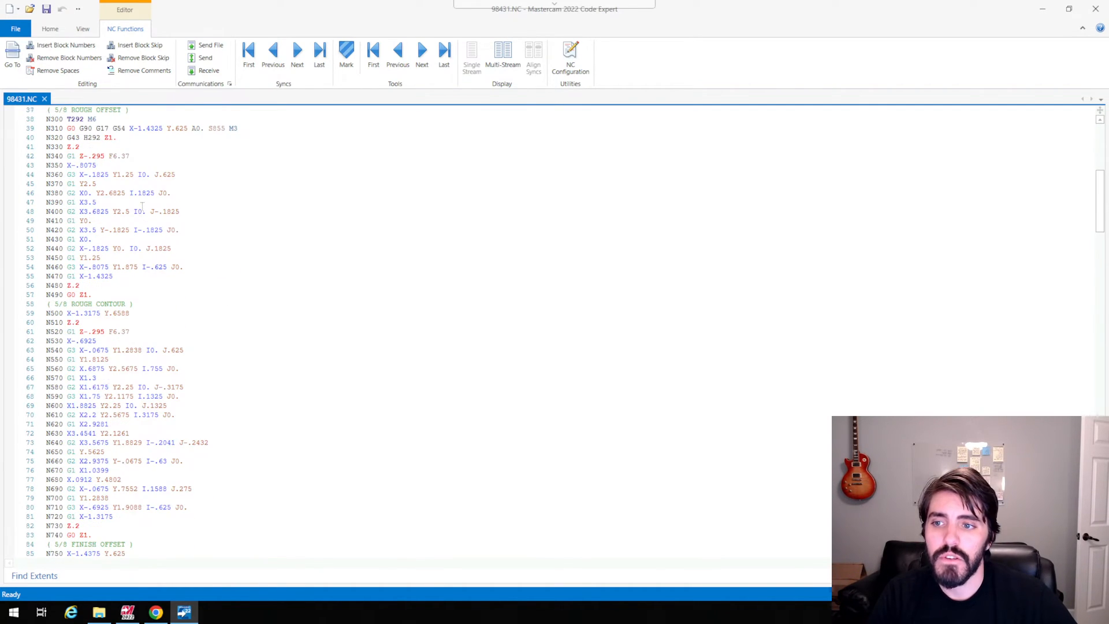
{"action": "scroll", "scroll_direction": "down", "scroll_amount": 3}
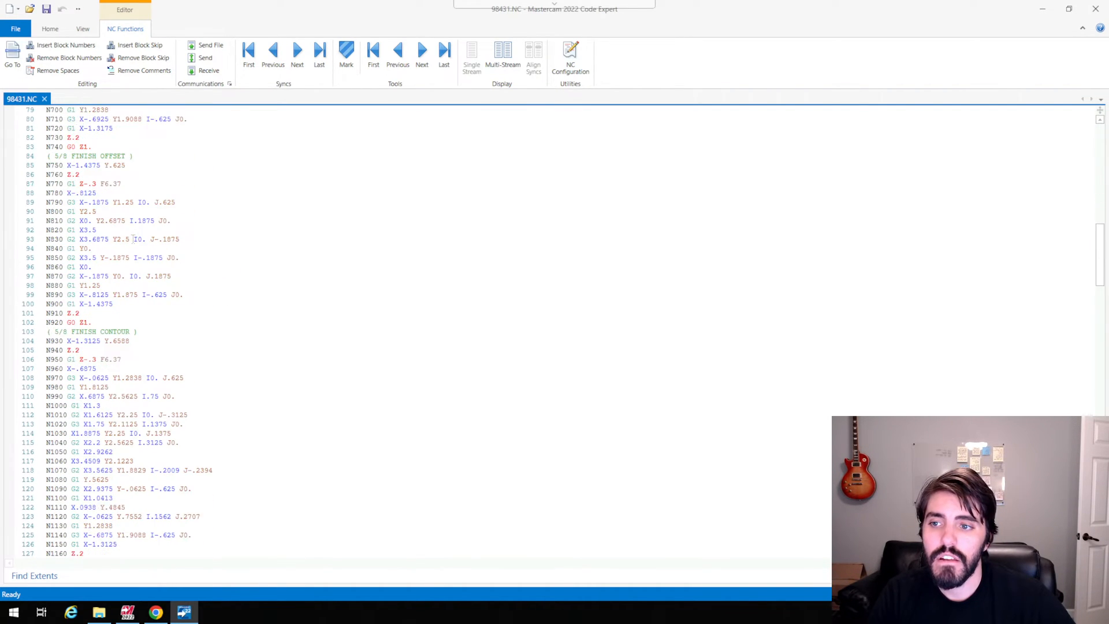
{"action": "scroll", "scroll_direction": "down", "scroll_amount": 3}
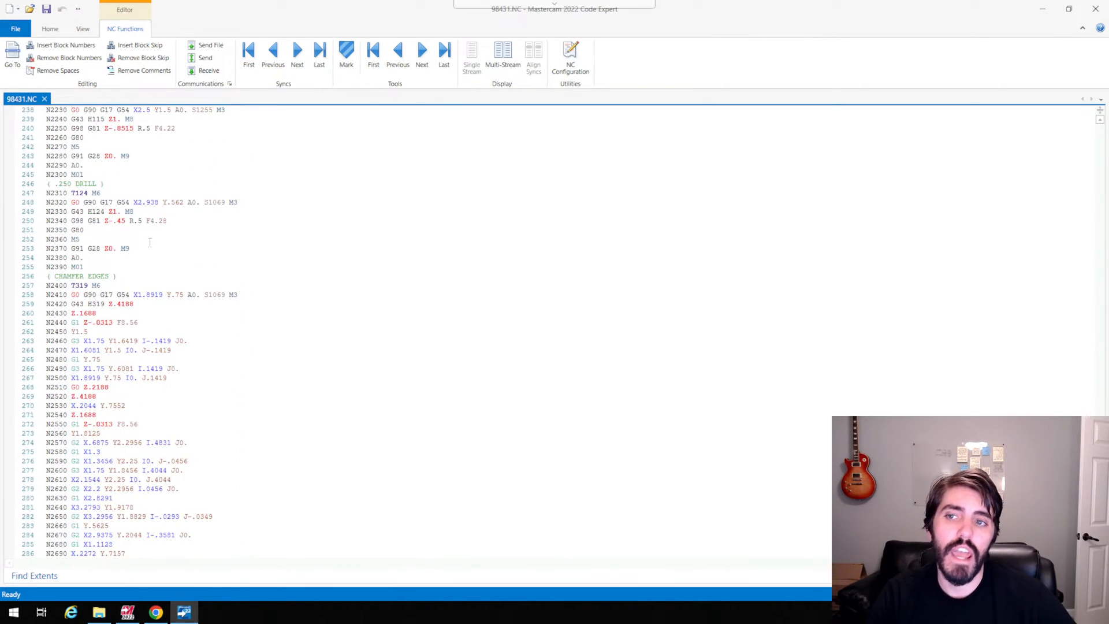
{"action": "scroll", "scroll_direction": "down", "scroll_amount": 3}
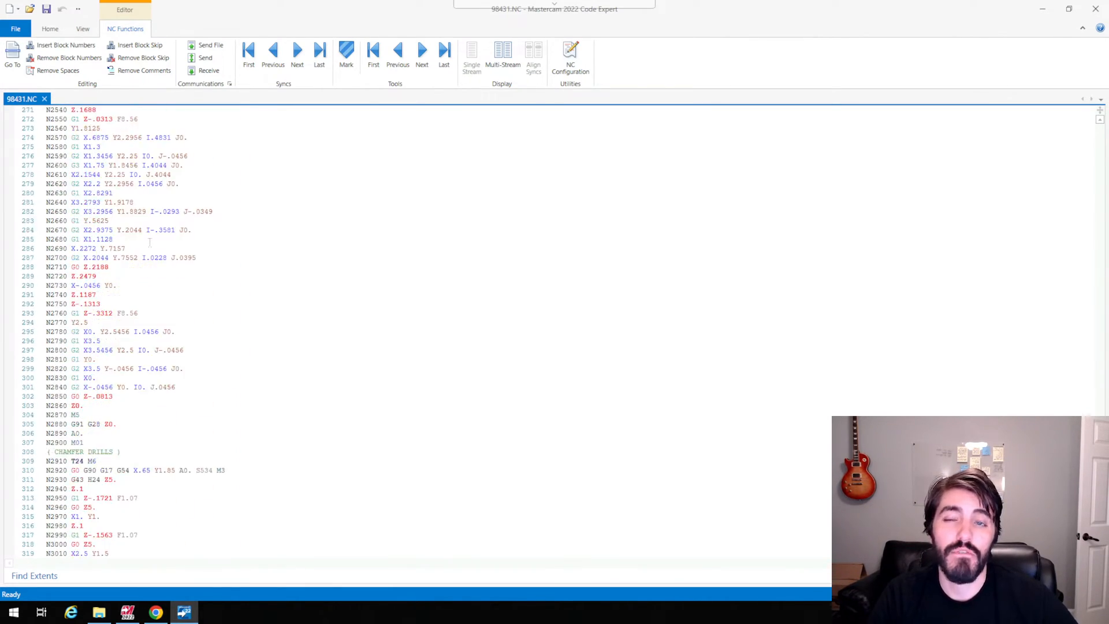
{"action": "scroll", "scroll_direction": "down", "scroll_amount": 3}
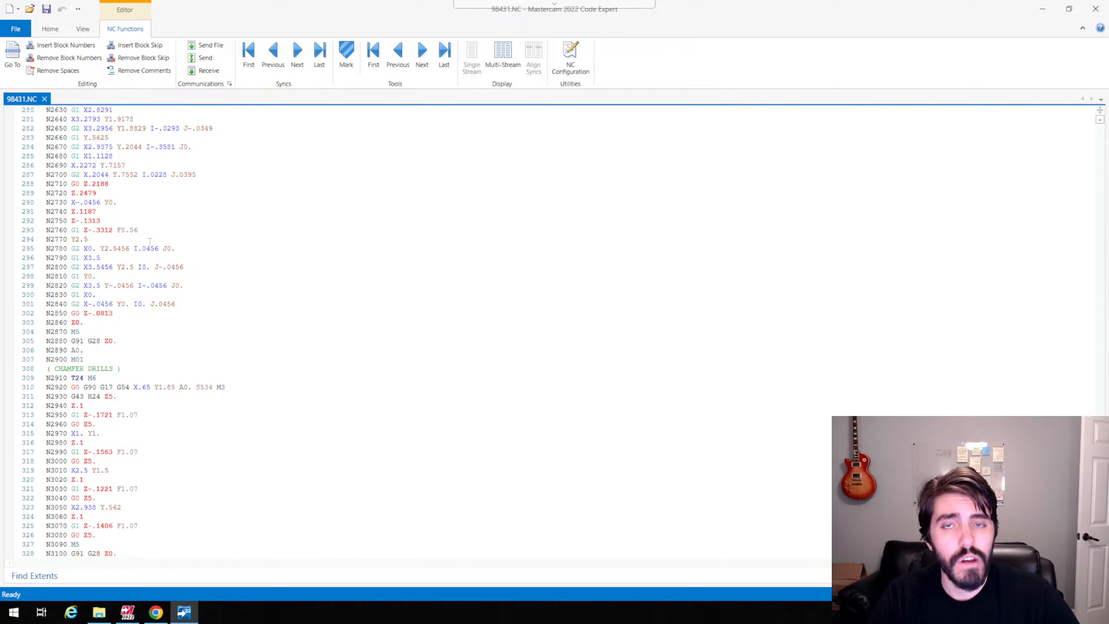
{"action": "scroll", "scroll_direction": "down", "scroll_amount": 3}
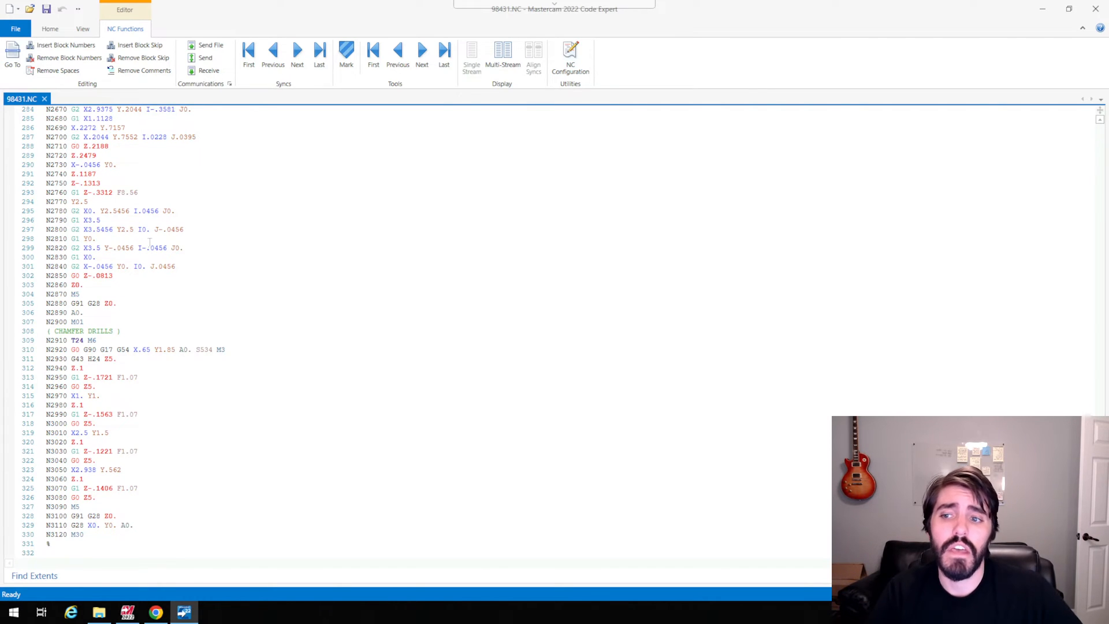
{"action": "scroll", "scroll_direction": "up", "scroll_amount": 3}
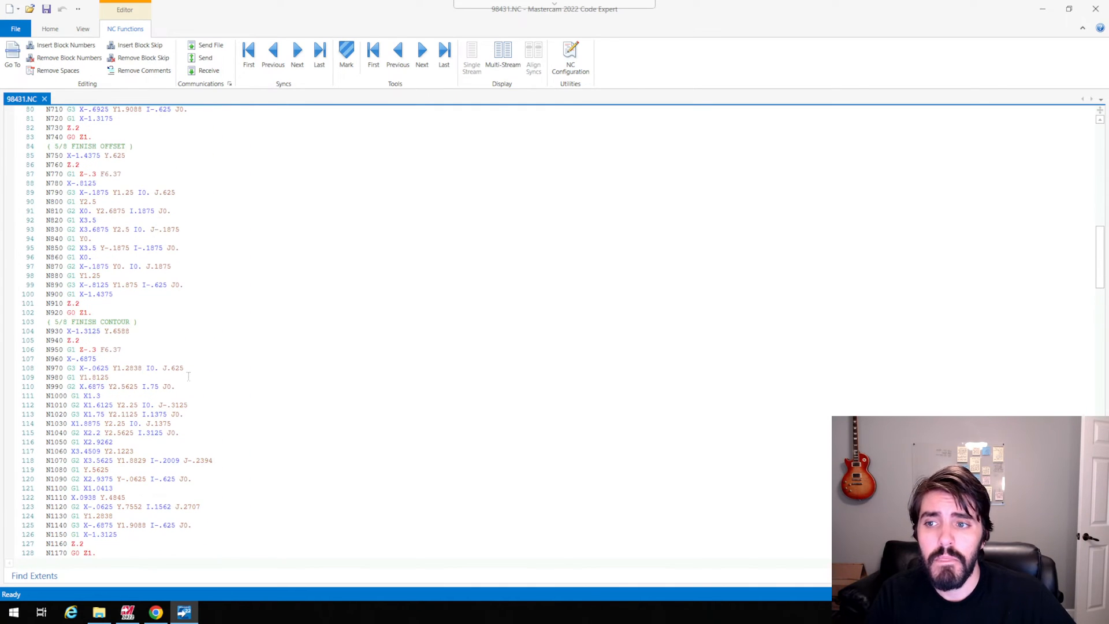
Exit Code Expert from the File menu, returning to Mastercam Mill.
{"action": "left_click", "coordinate": [14, 29]}
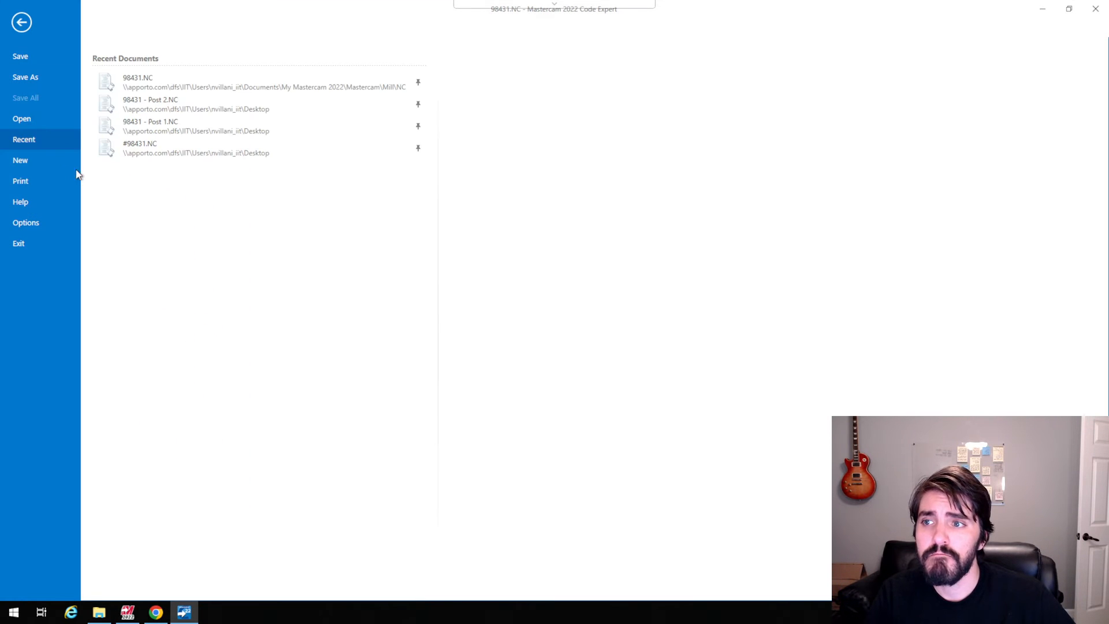
{"action": "left_click", "coordinate": [25, 76]}
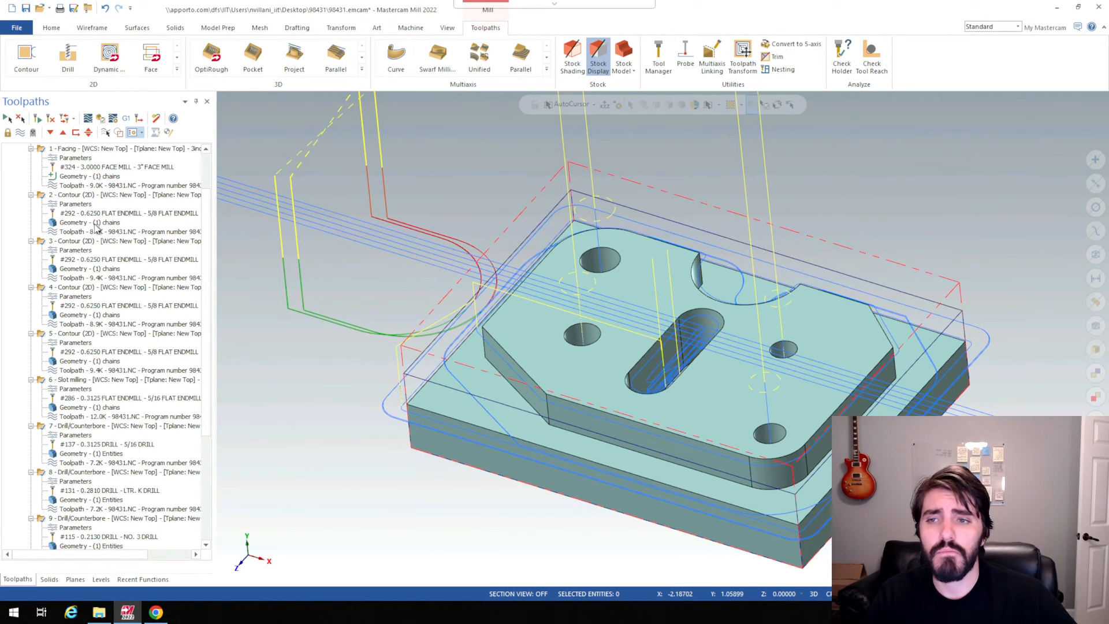
{"action": "mouse_move", "coordinate": [95, 226]}
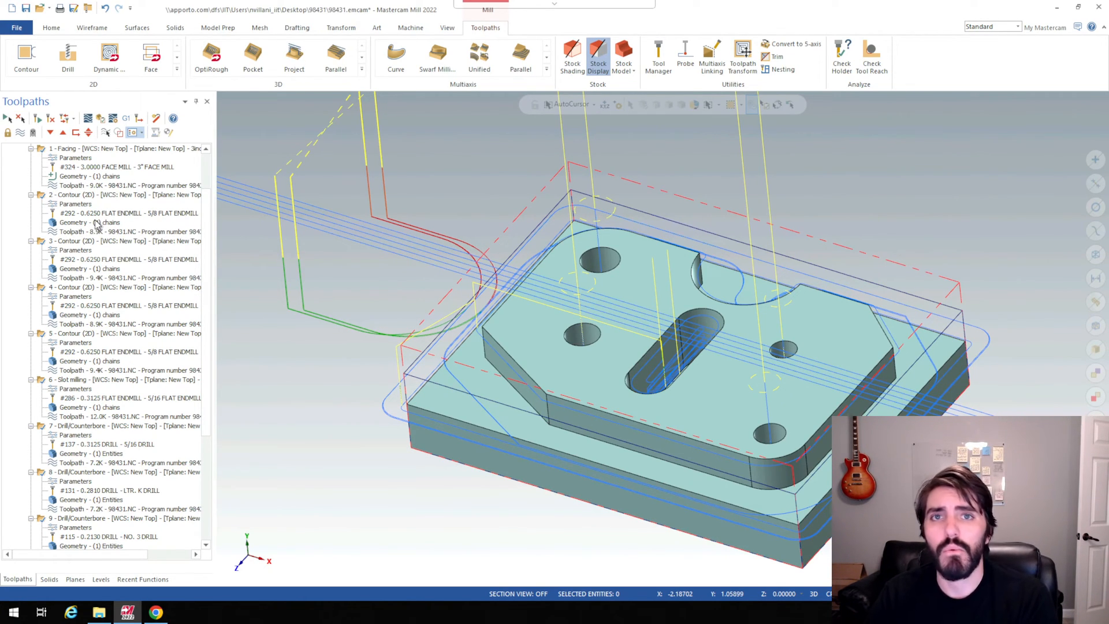
{"action": "scroll", "scroll_direction": "down", "scroll_amount": 3}
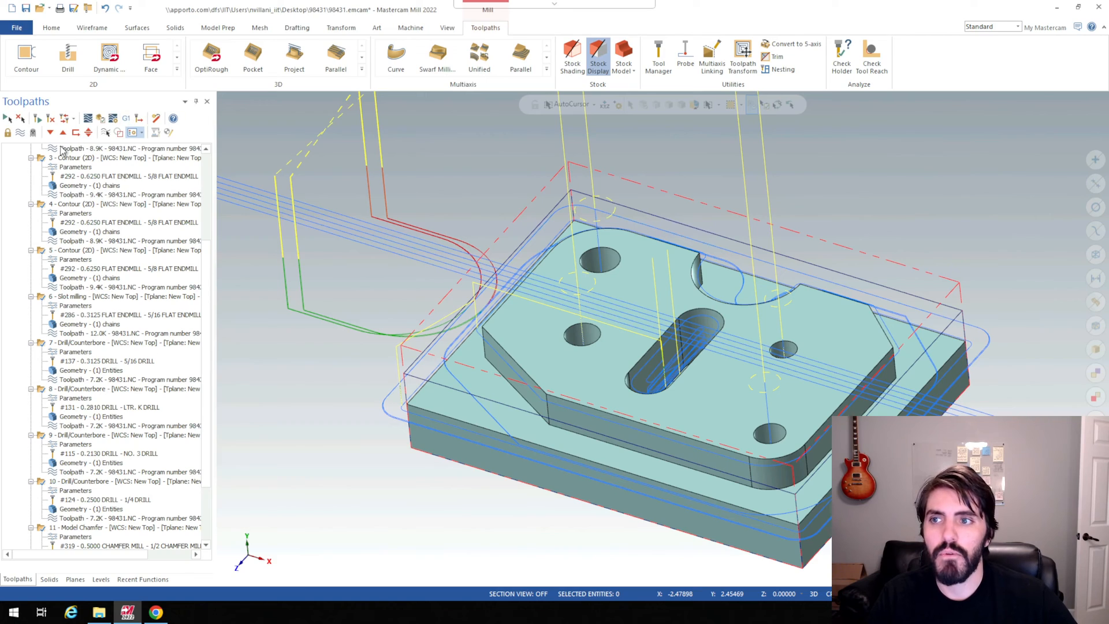
{"action": "mouse_move", "coordinate": [38, 117]}
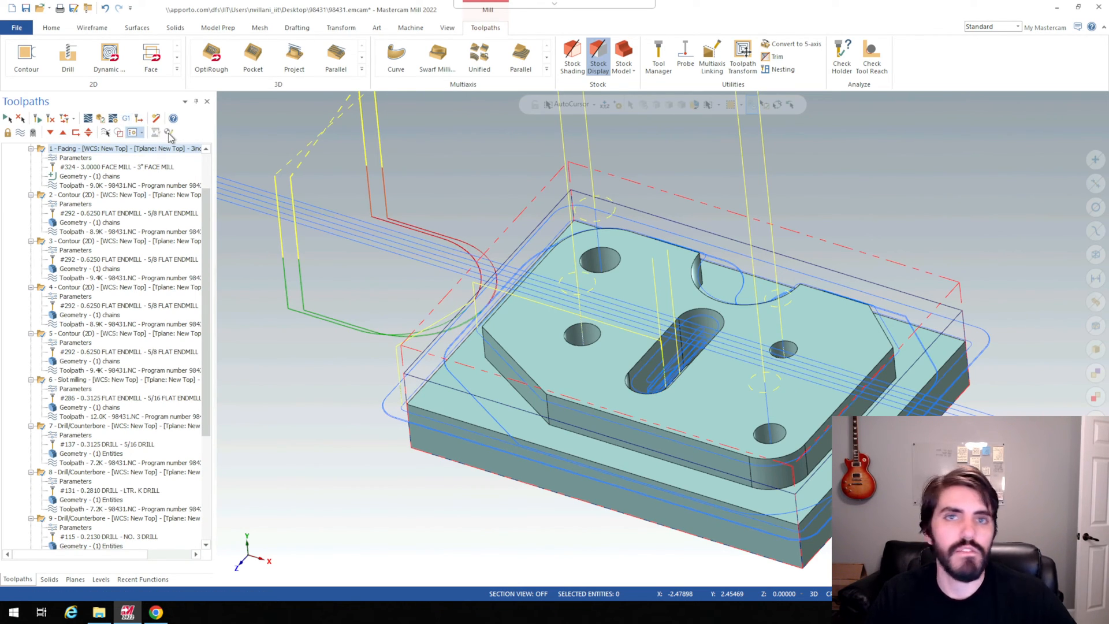
{"action": "mouse_move", "coordinate": [424, 133]}
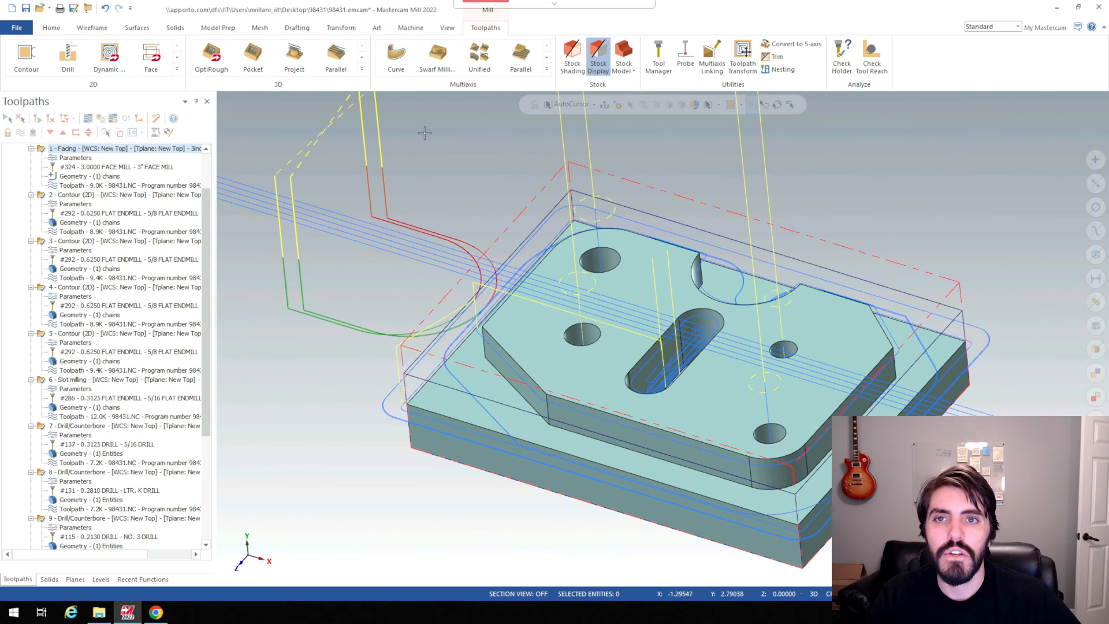
{"action": "mouse_move", "coordinate": [535, 220]}
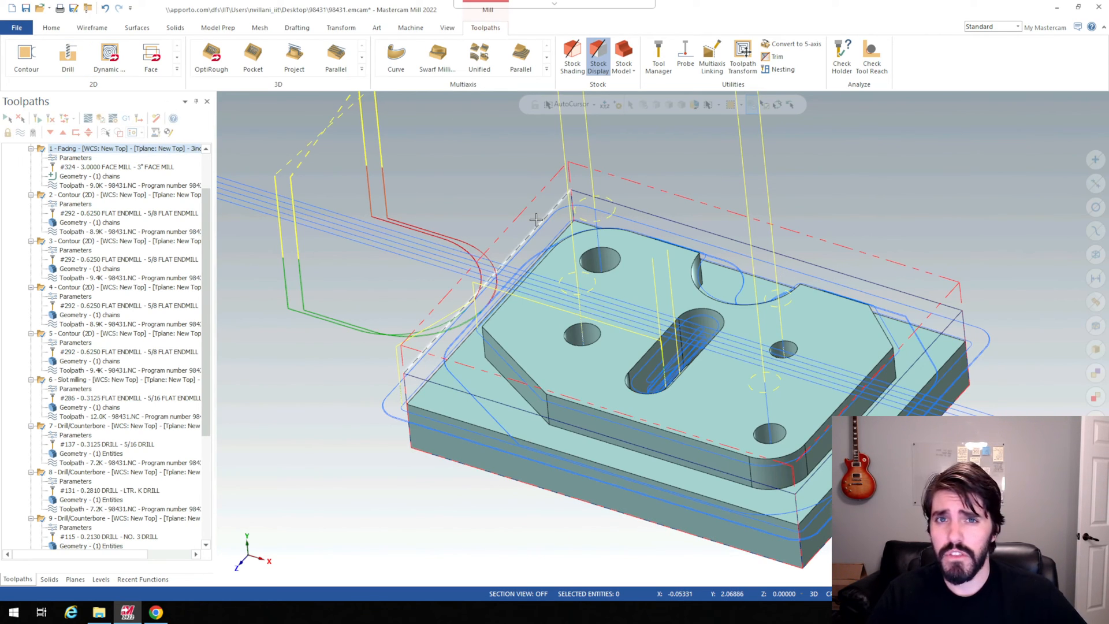